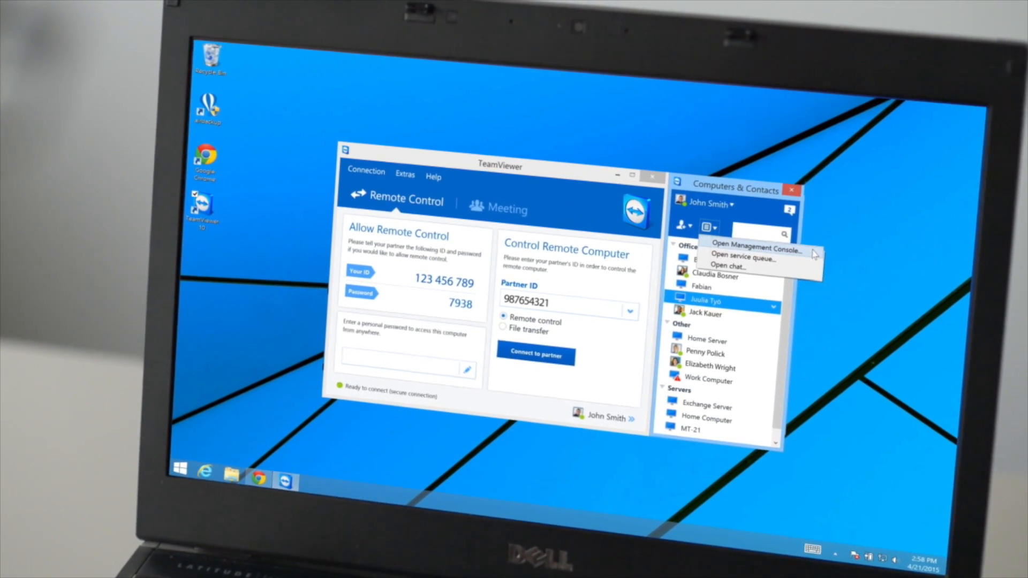
- Sign into the web Management Console with the account e-mail and password
left_click(755, 248)
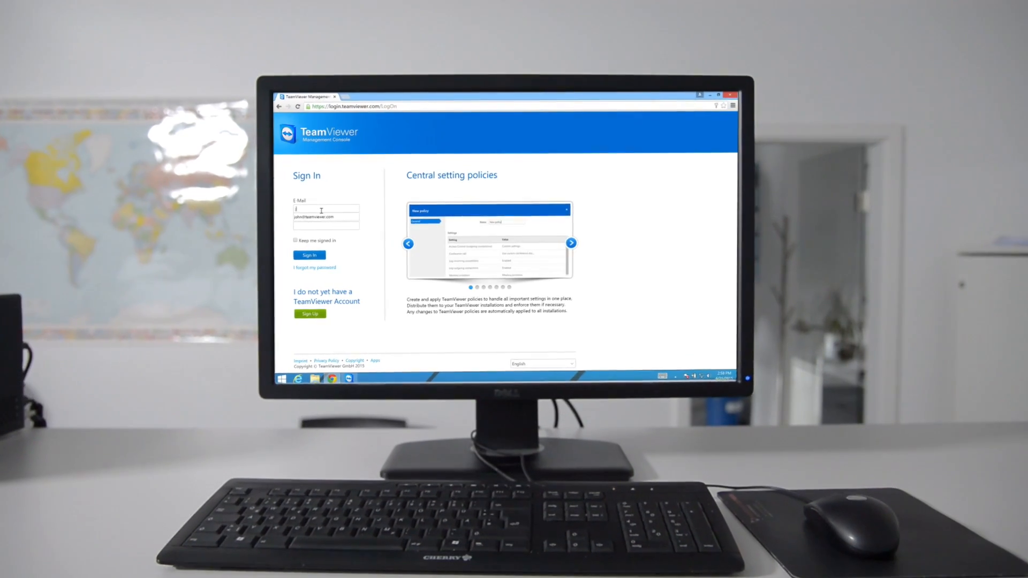
left_click(303, 217)
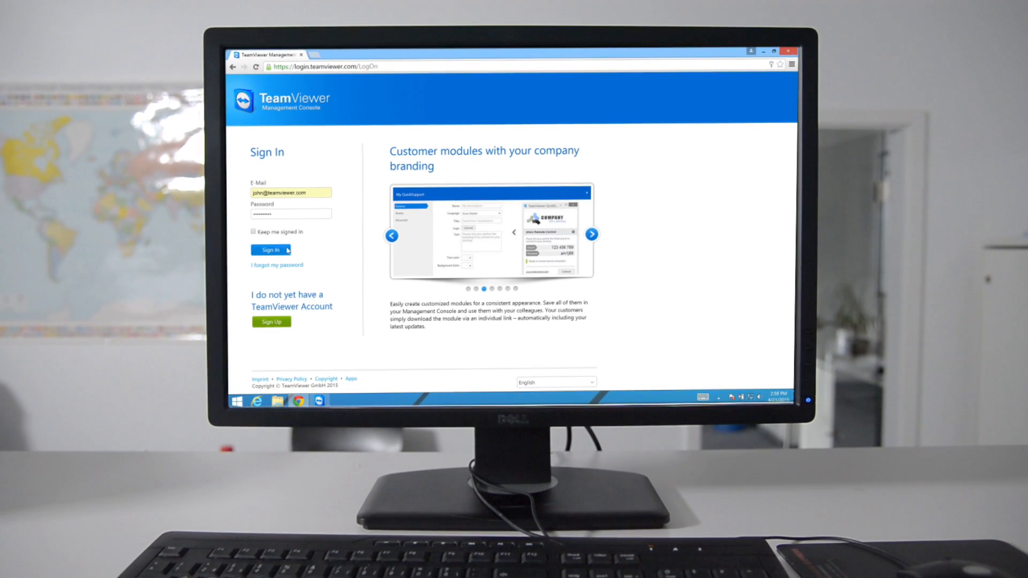
left_click(270, 249)
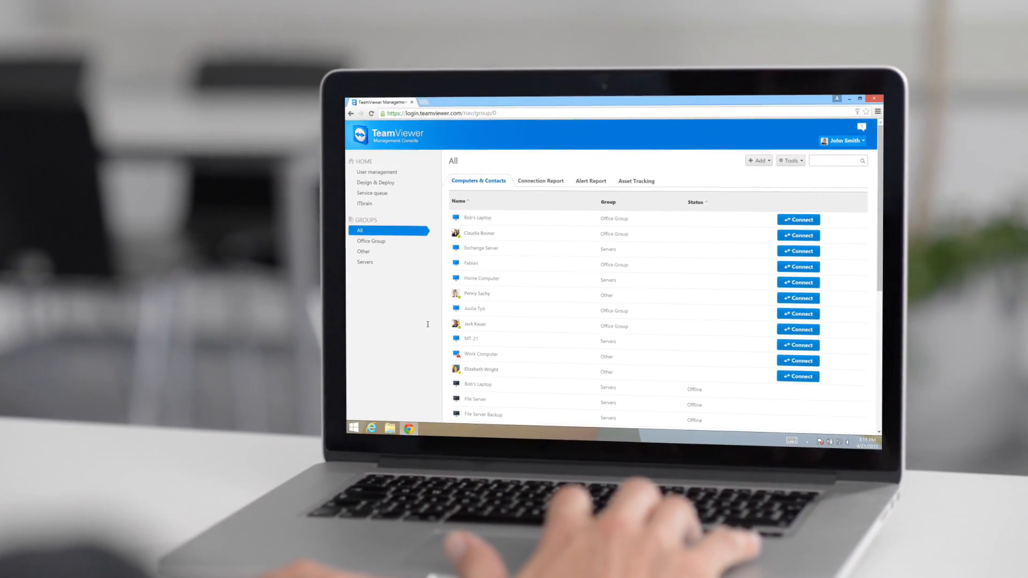
- Begin a new policy named Quality Policy in Design & Deploy and browse its settings list
left_click(376, 171)
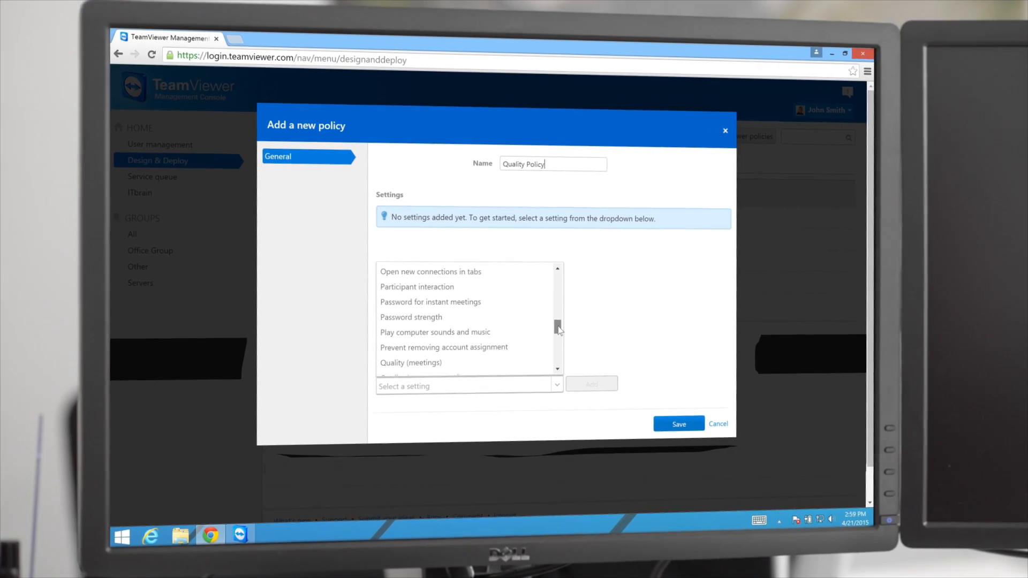
scroll("down", 3)
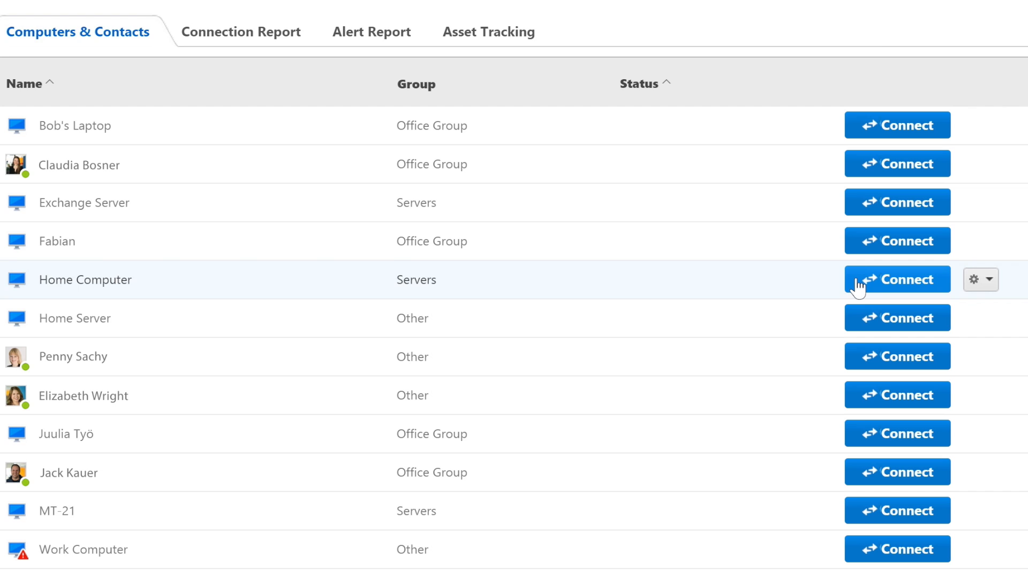
- Start a connection to Home Computer using the Web client rather than the installed program
left_click(897, 280)
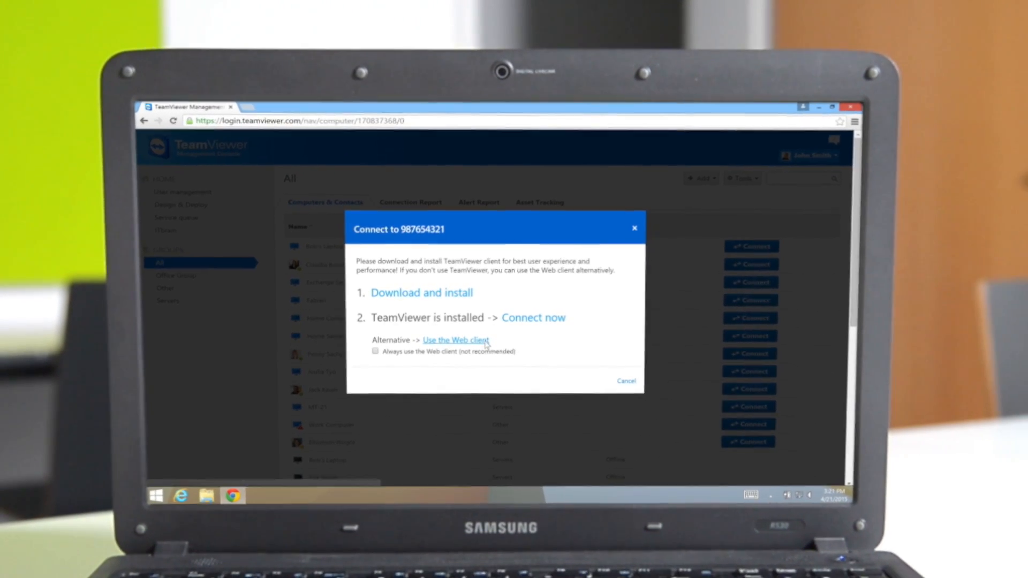
left_click(456, 340)
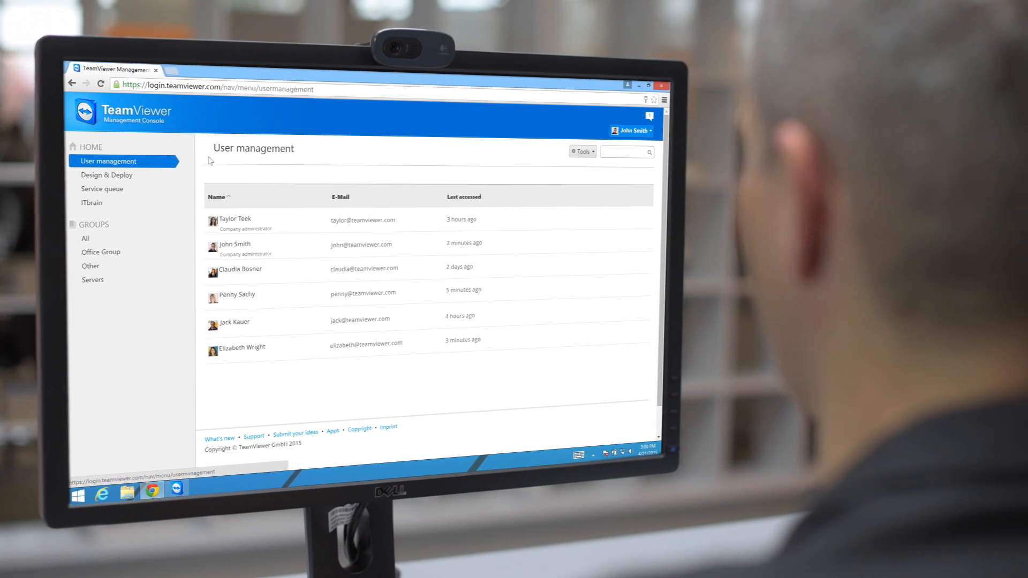
- View the join-company link for existing accounts via Tools, then begin adding a new user
left_click(857, 109)
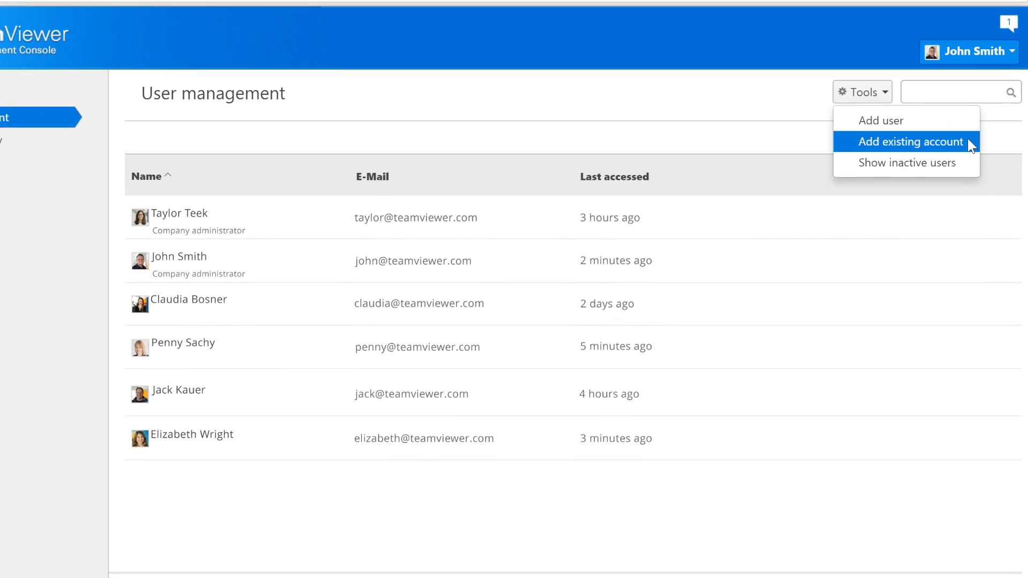
left_click(910, 142)
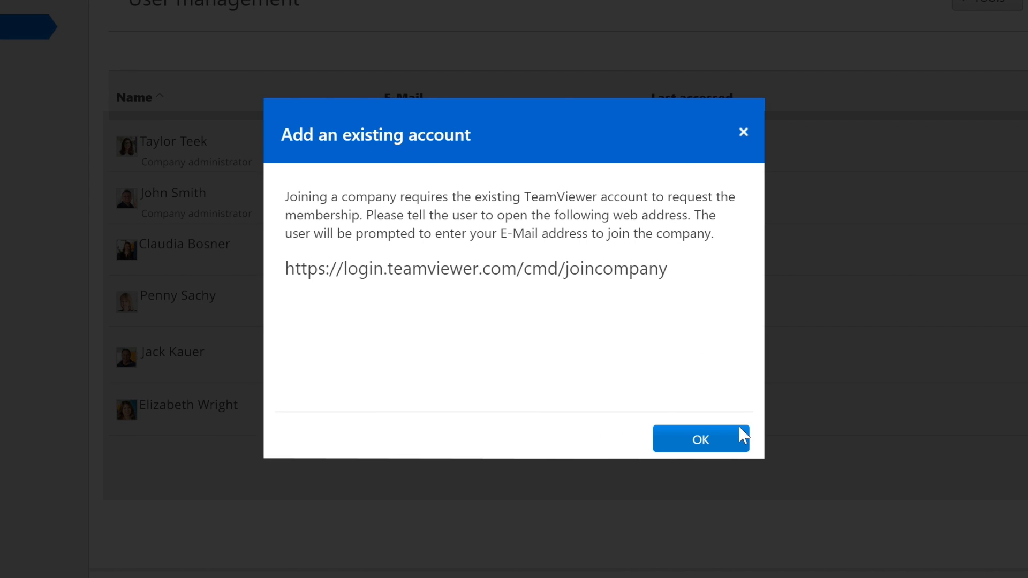
left_click(699, 439)
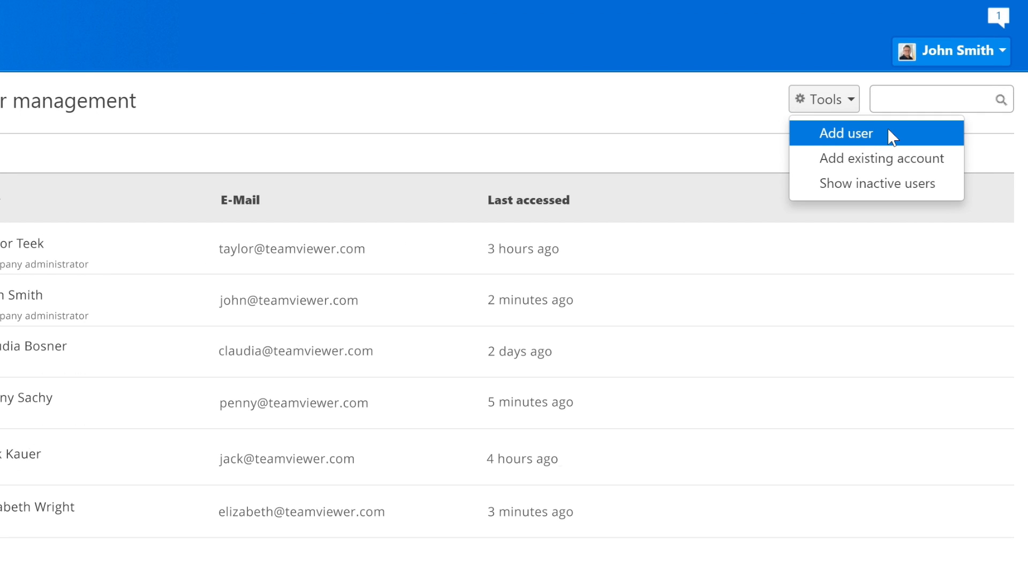
left_click(846, 133)
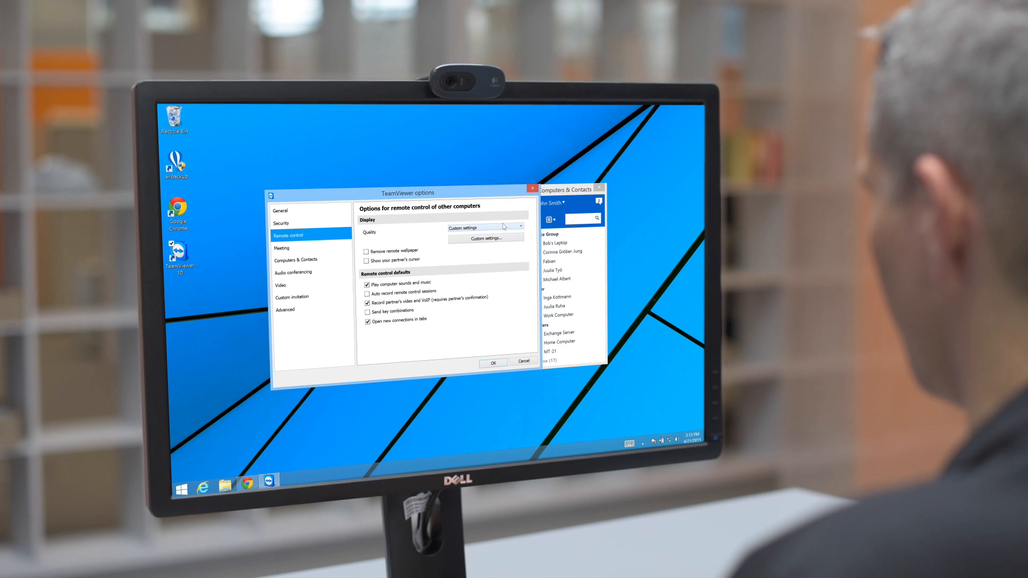
- Set remote control display quality to Custom settings in Extras > Options
left_click(486, 238)
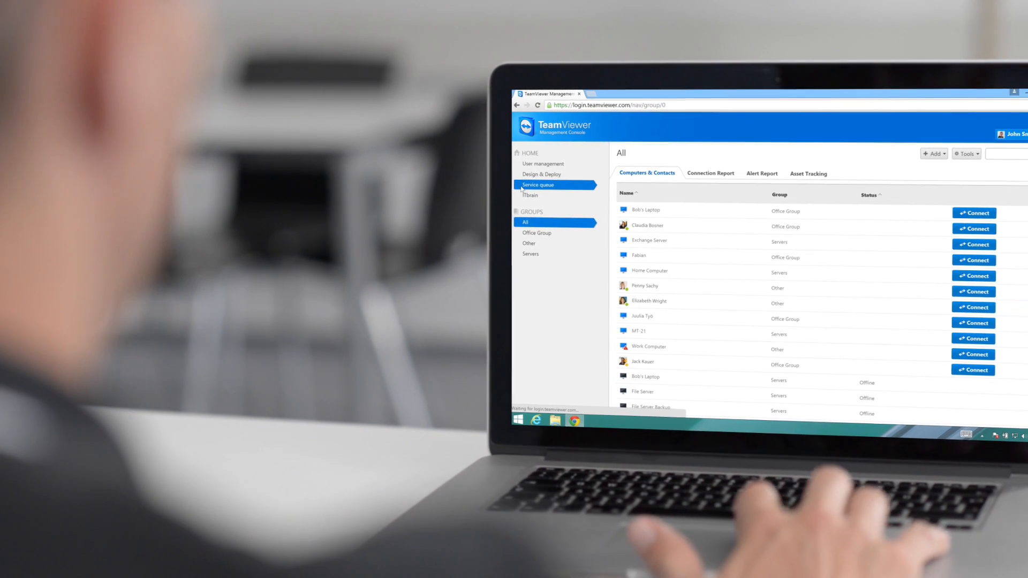
left_click(538, 185)
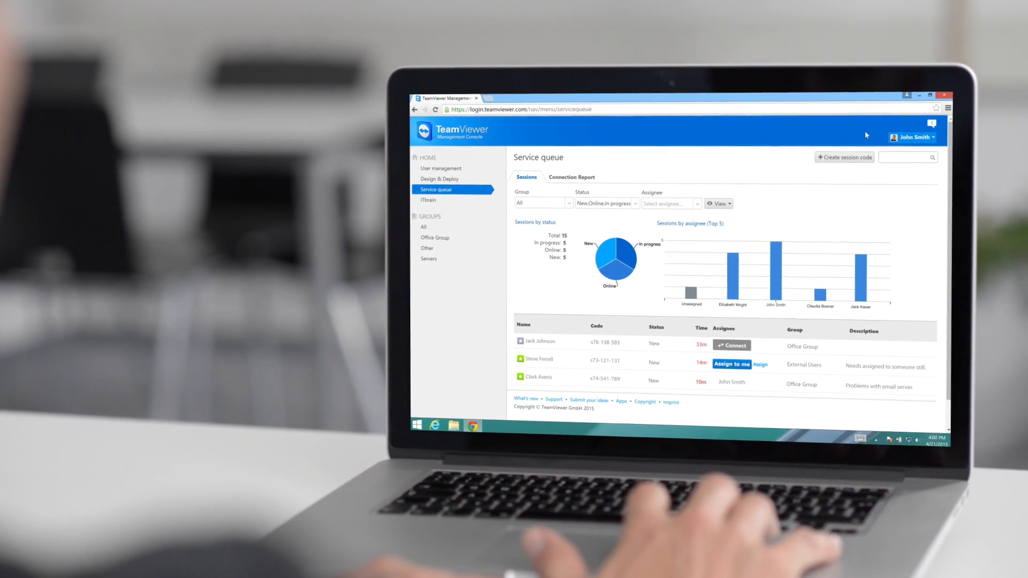
left_click(844, 157)
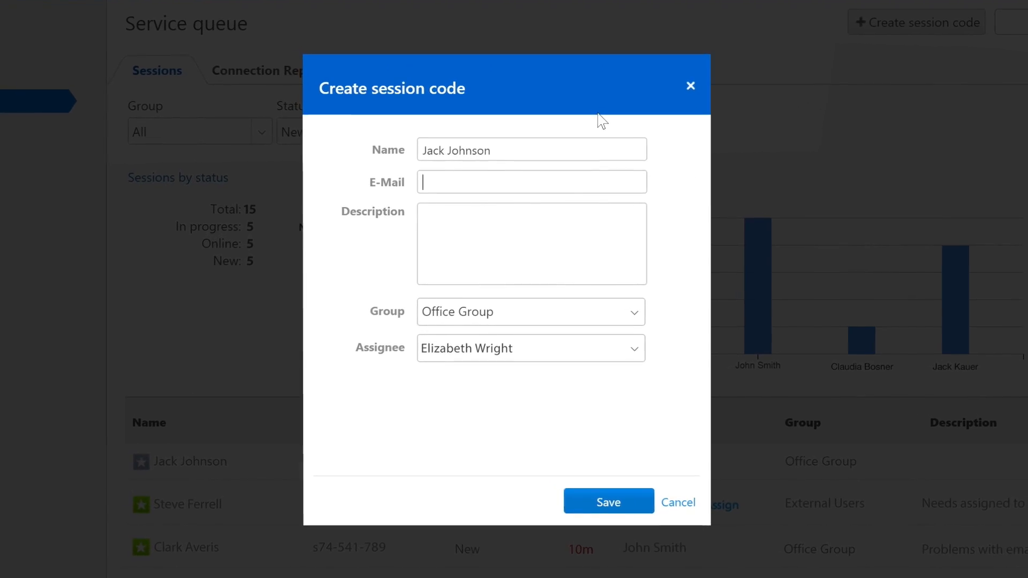
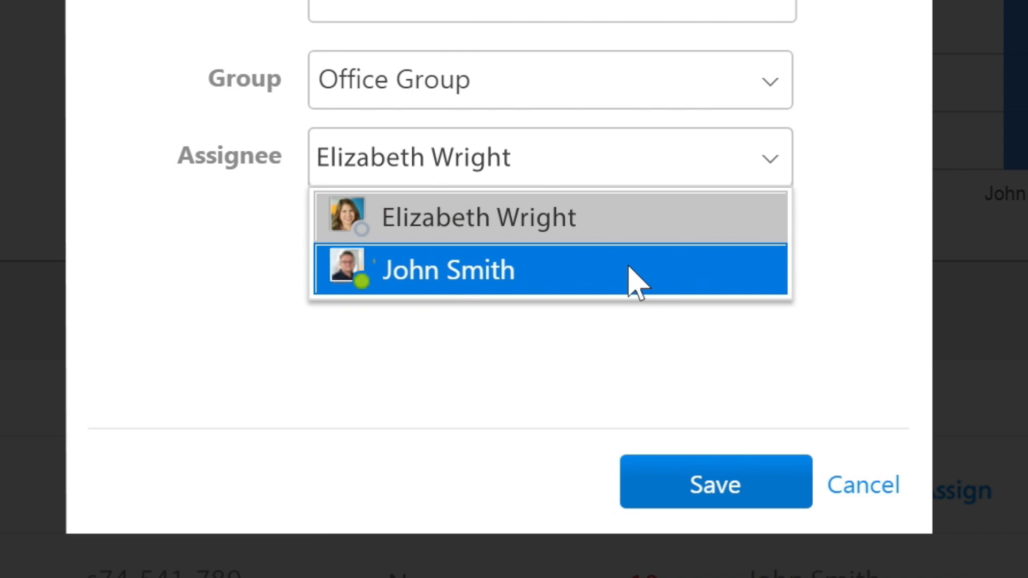
left_click(448, 270)
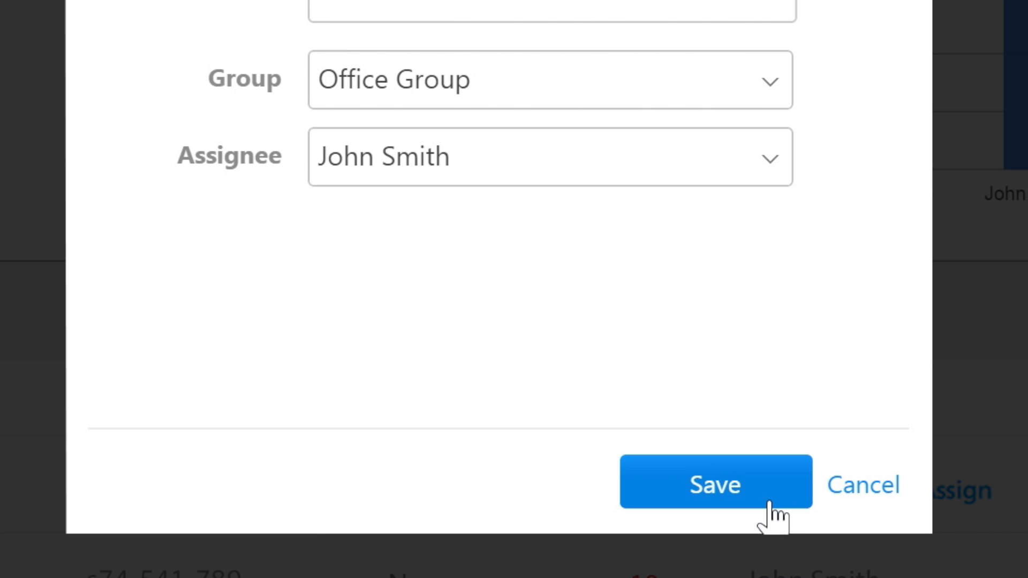
left_click(714, 482)
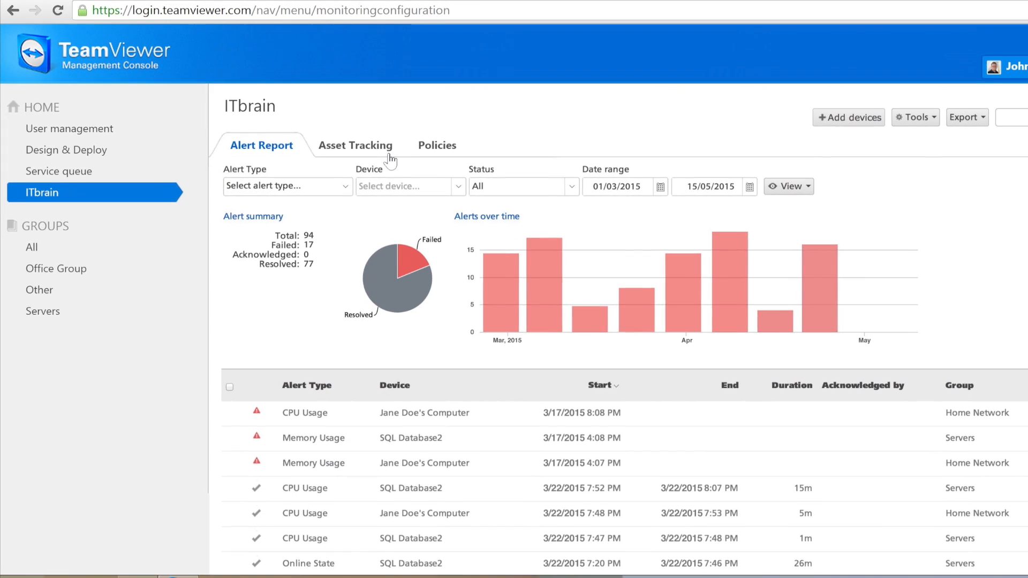
- Switch ITbrain from the Alert Report to the Asset Tracking overview
left_click(355, 144)
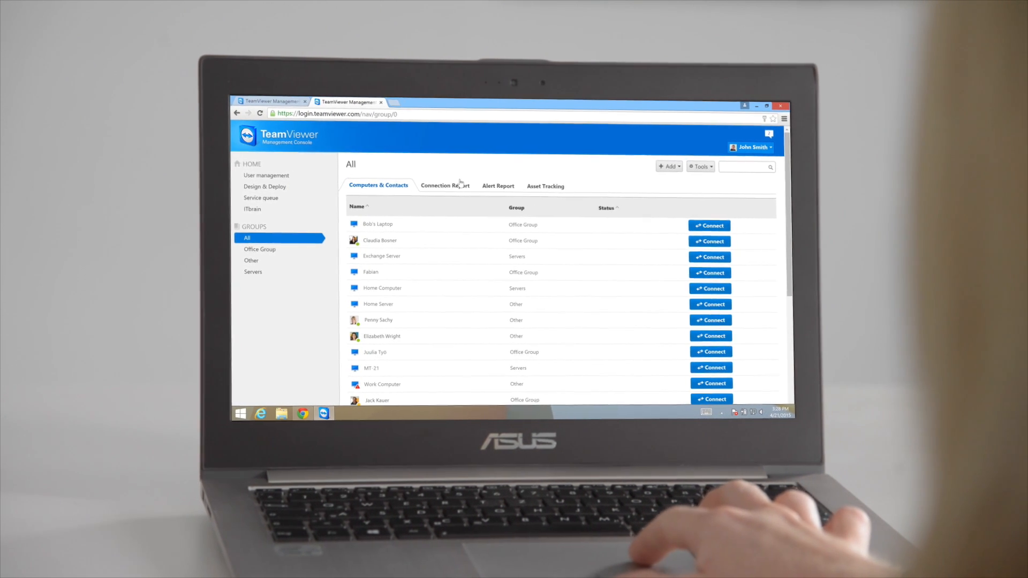
- Show the All group's Connection Report with its summary chart and session list
left_click(445, 185)
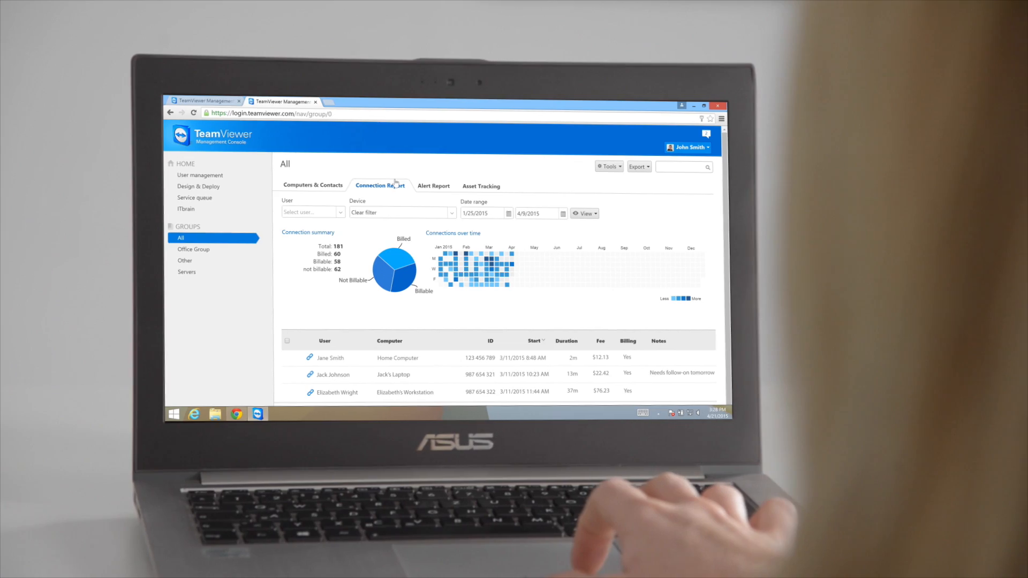